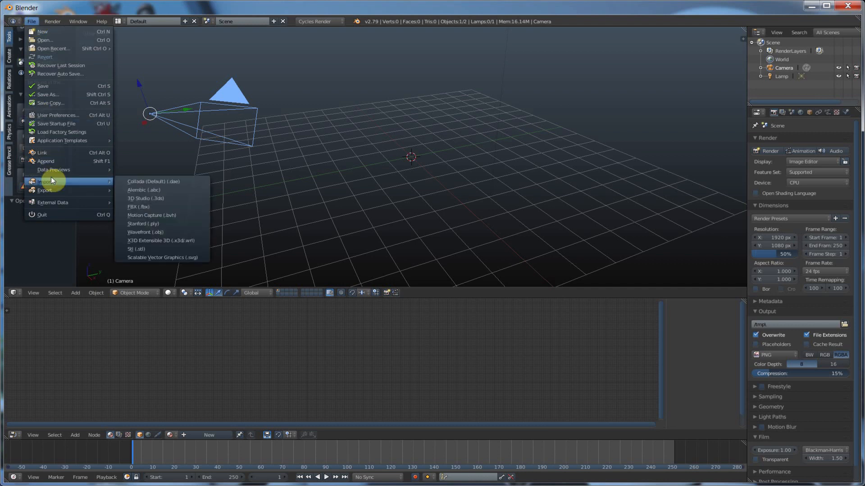
mouse_move(162, 258)
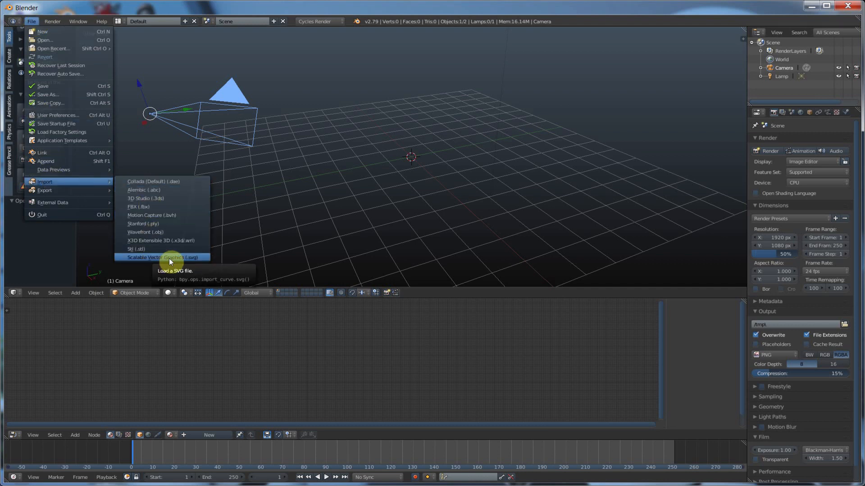
Step: Import Deco1.svg into the scene as a flat curve object
click(162, 258)
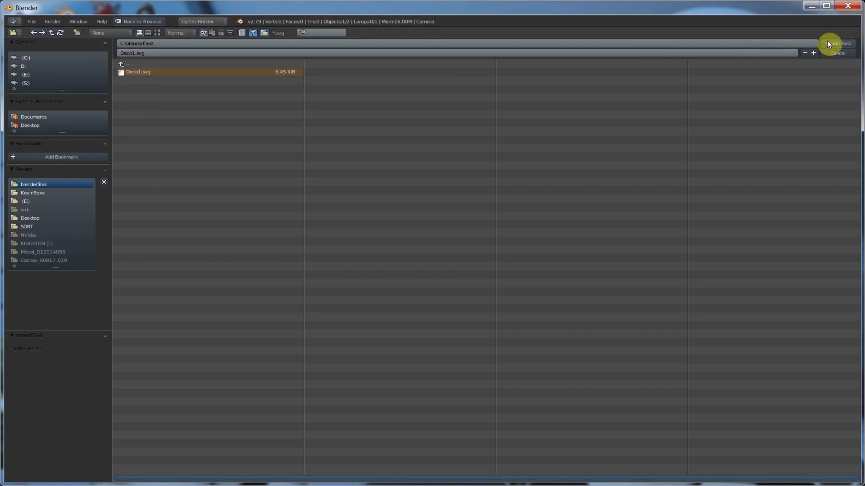
click(837, 44)
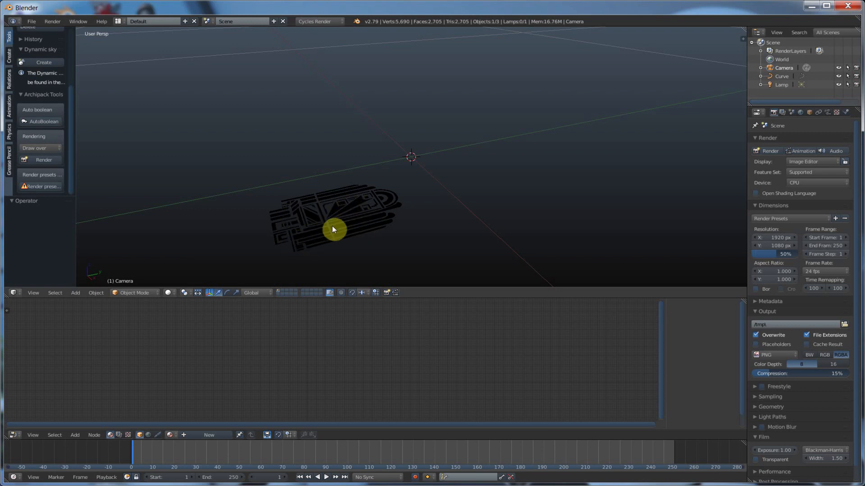
Step: Select the logo curve and set its origin to its geometry centre
click(334, 218)
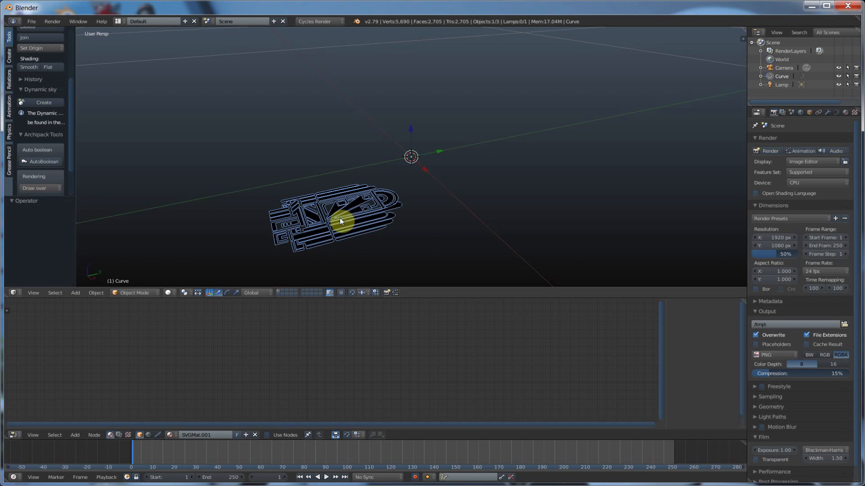
mouse_move(340, 219)
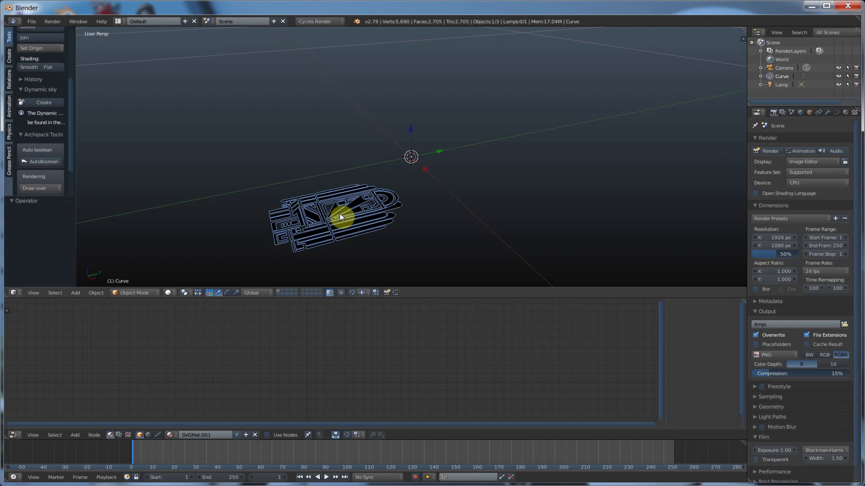
click(95, 293)
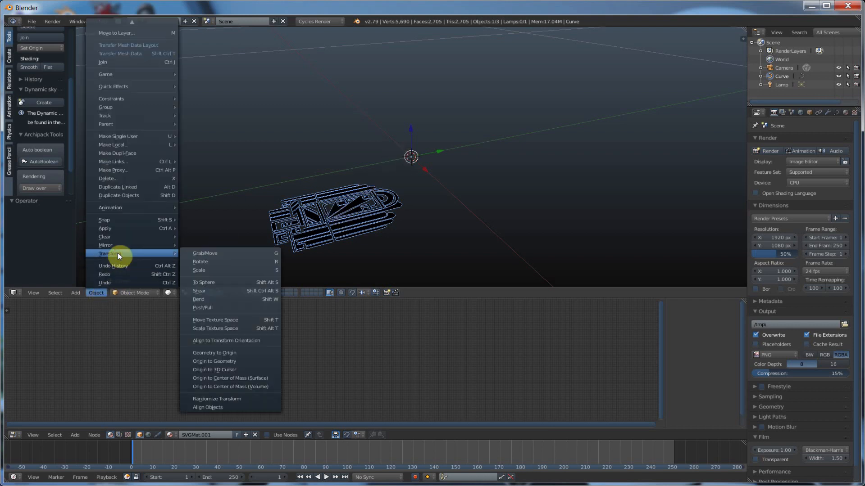
mouse_move(215, 353)
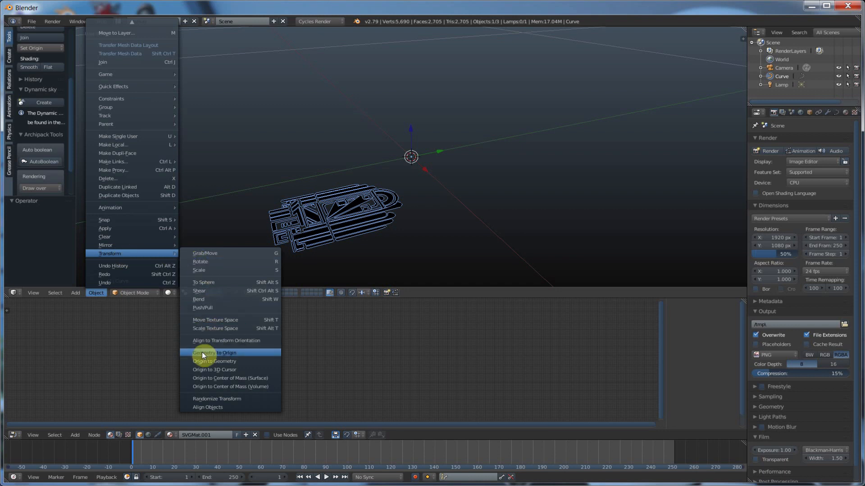
mouse_move(225, 361)
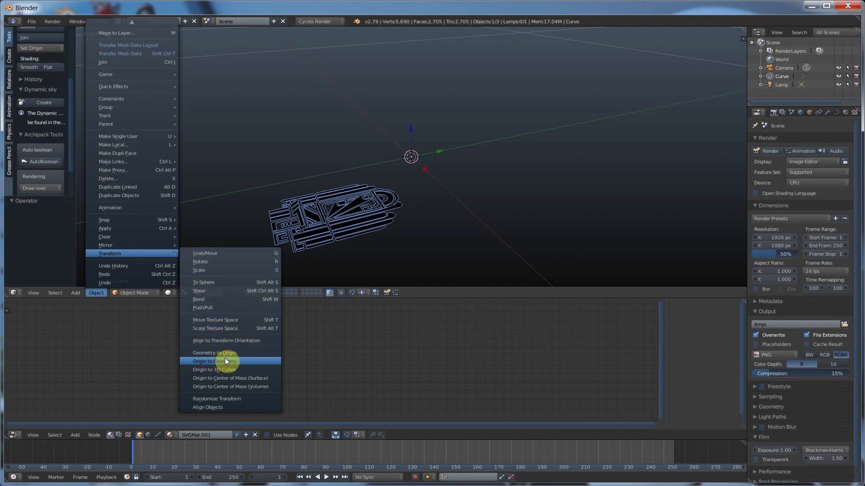
click(215, 361)
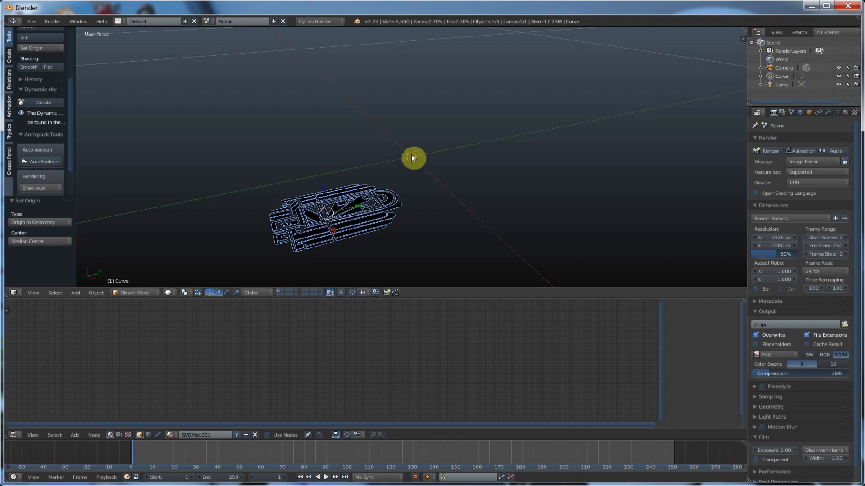
Step: Snap the logo to the 3D cursor at the grid centre
click(95, 293)
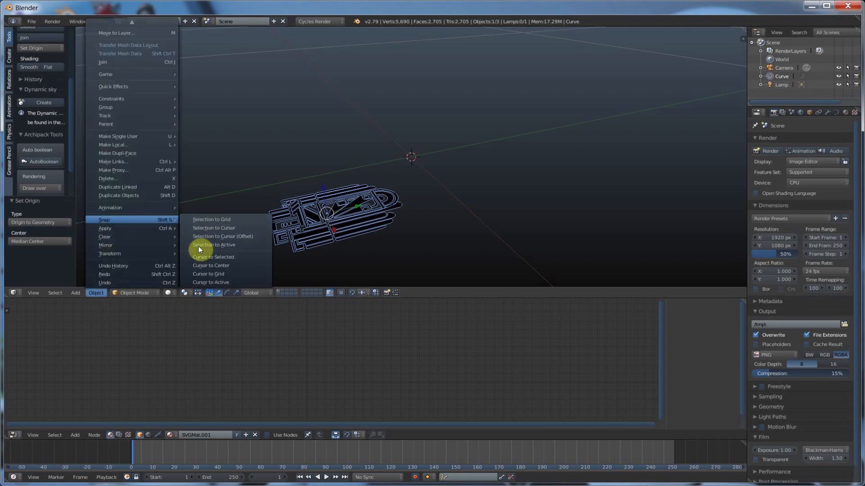
mouse_move(221, 236)
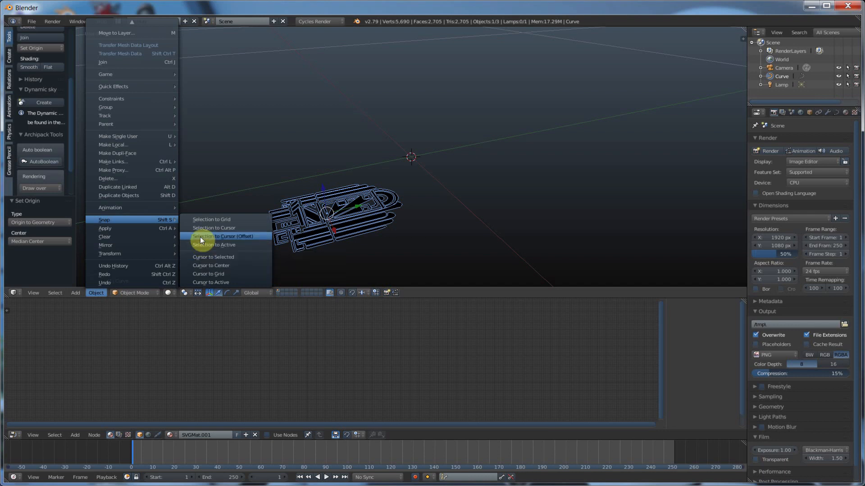
mouse_move(218, 228)
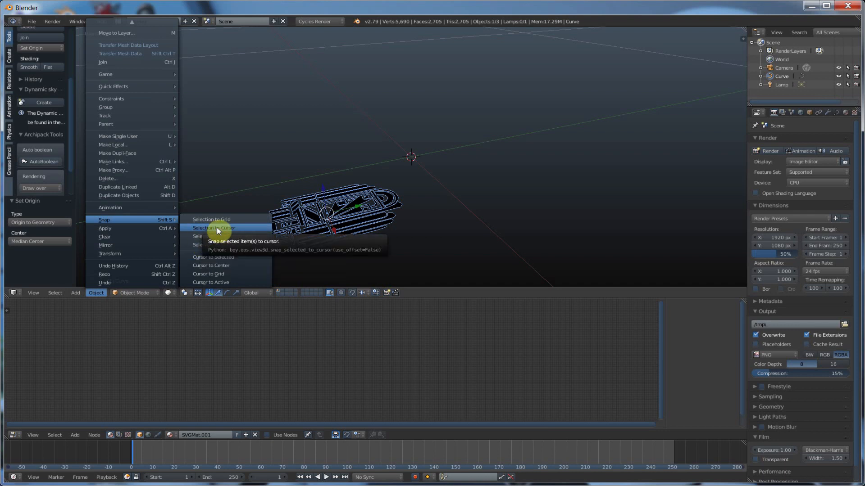
click(211, 228)
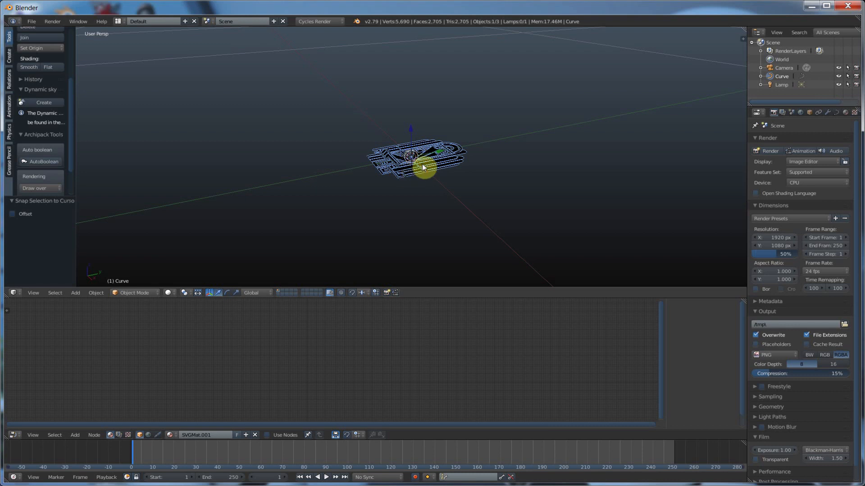
Step: Scale the logo curve up by 40 and orbit to view it on the grid
scroll(down, 3)
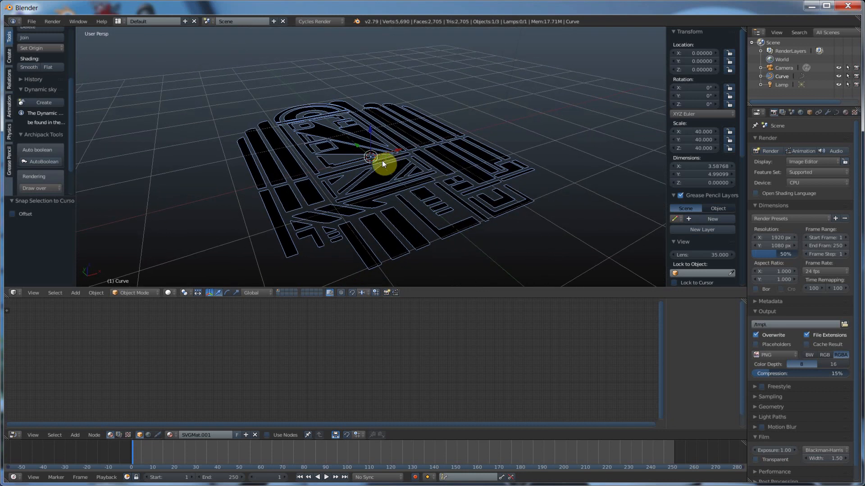
drag(383, 165, 345, 177)
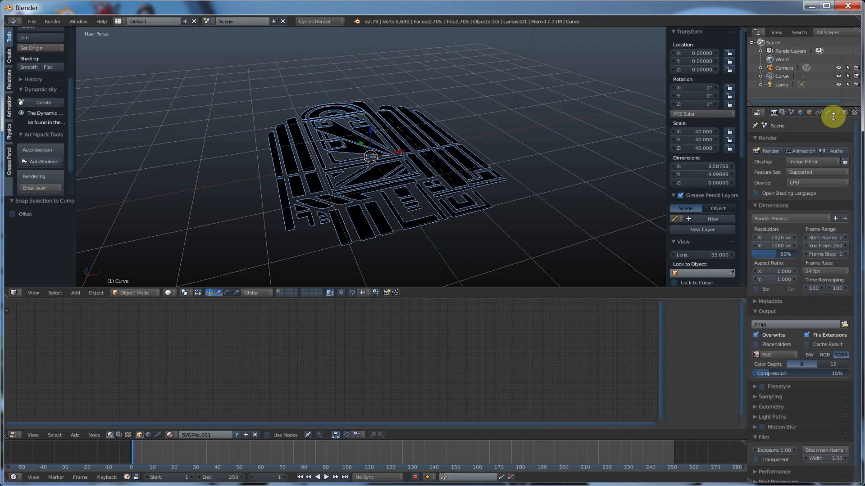
Step: Show the curve's shape settings and keep it set to 2D so the letters stay filled
click(836, 113)
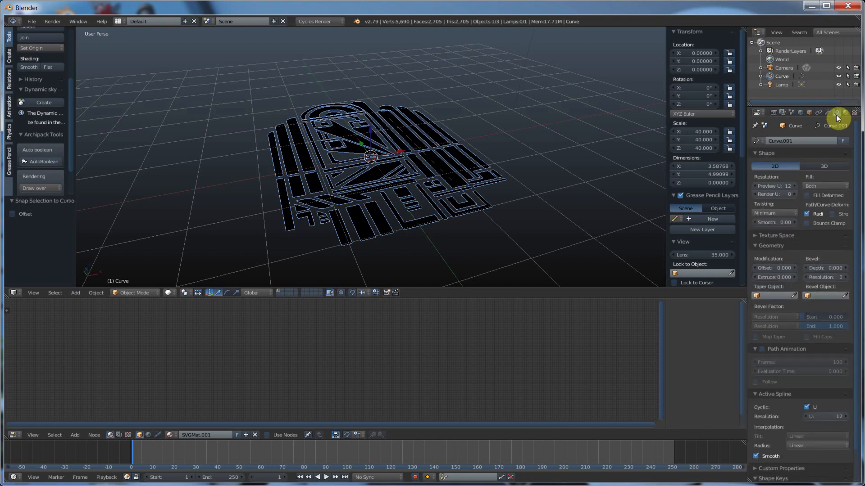
mouse_move(799, 168)
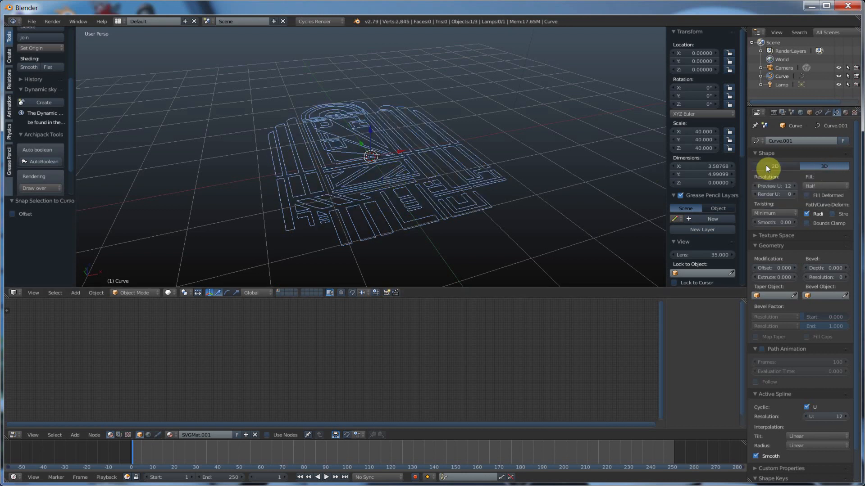
click(826, 186)
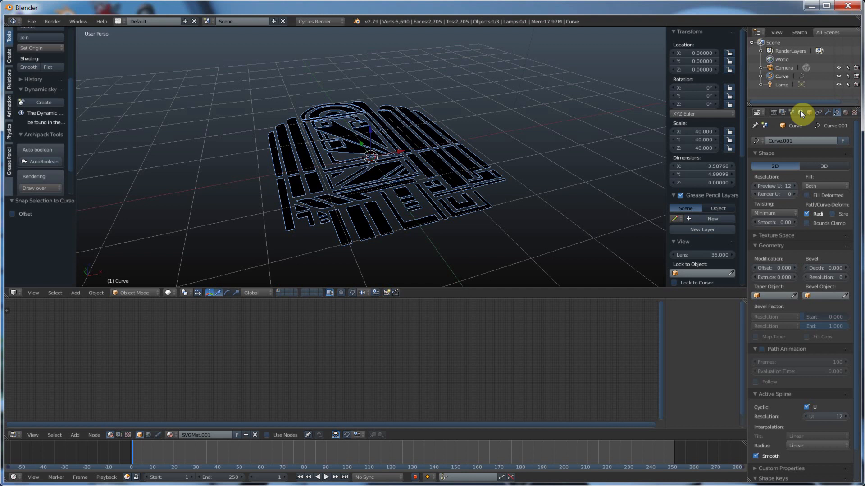
Step: Set the SVGMat.001 material's diffuse colour to white
click(820, 113)
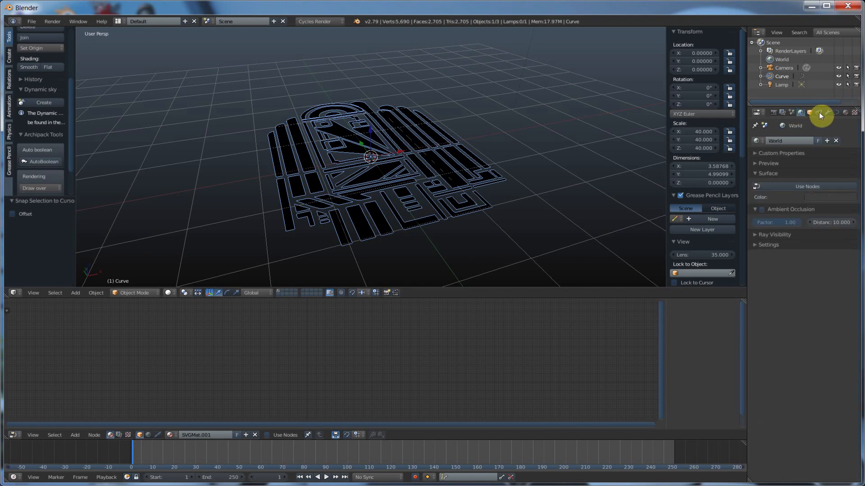
click(820, 112)
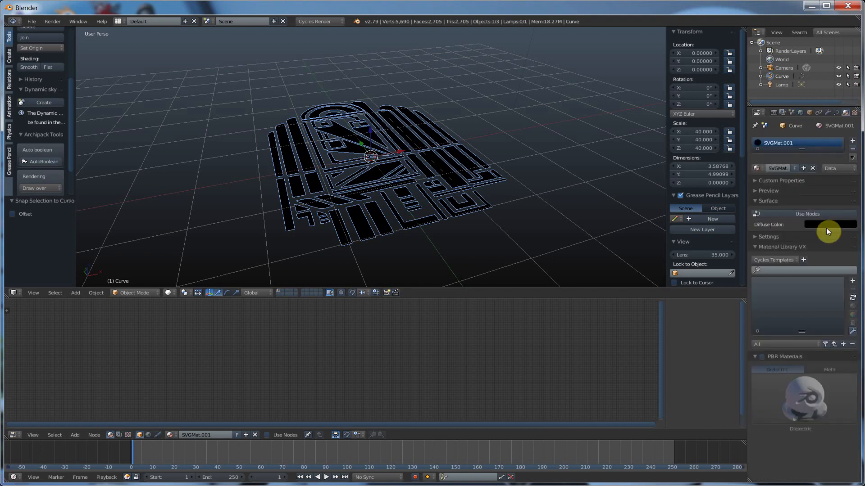
click(826, 224)
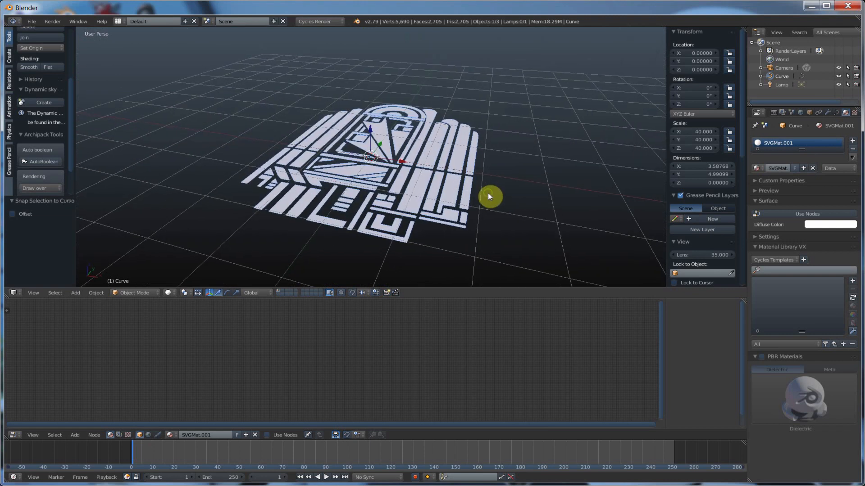
Step: Extrude the curve and adjust its bevel depth so the logo becomes solid white blocks
click(844, 112)
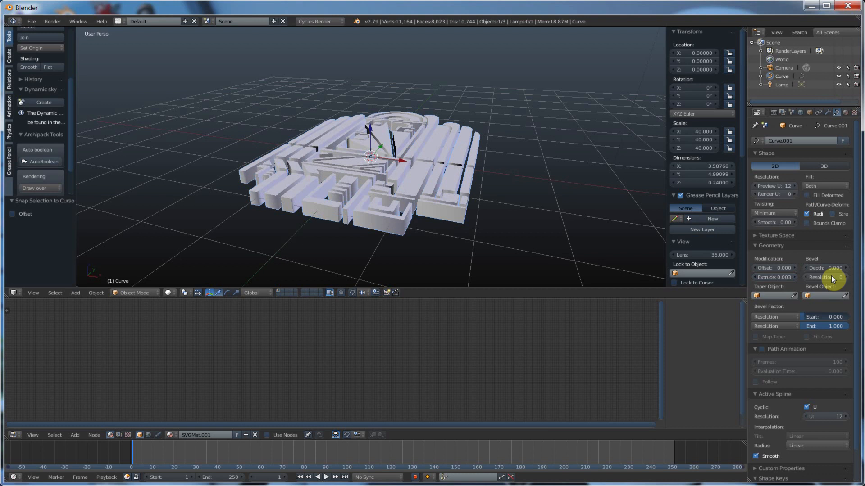
click(832, 268)
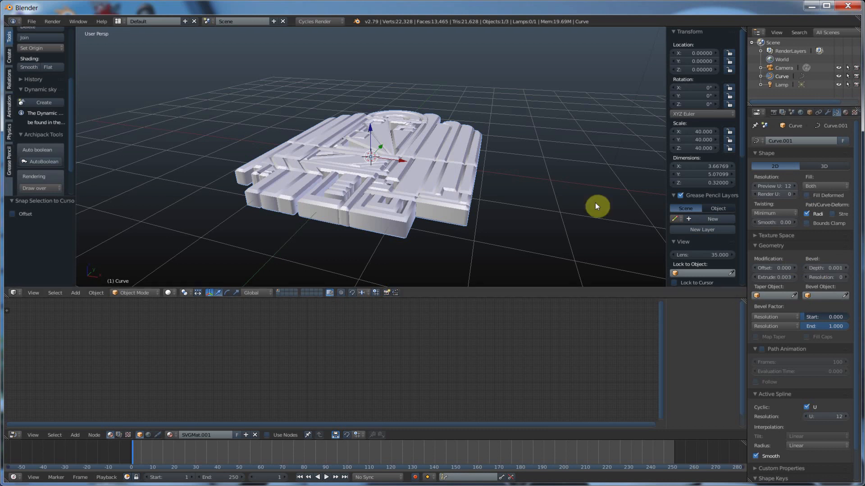
drag(595, 205, 521, 197)
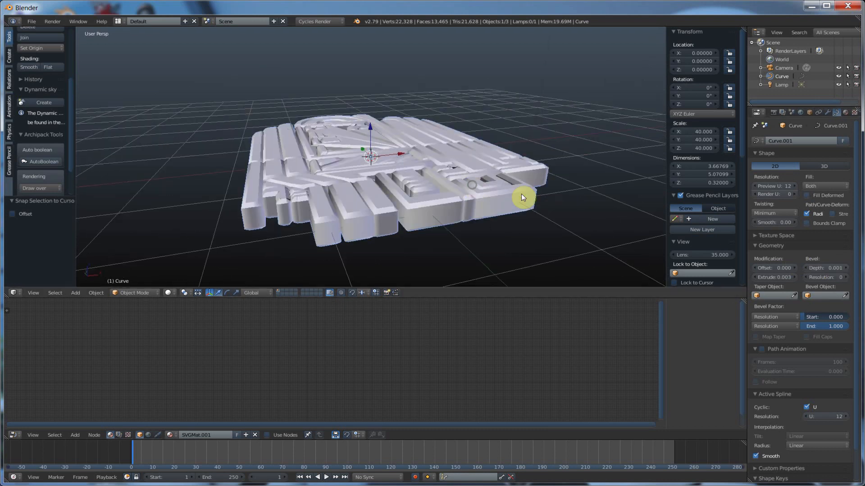
click(824, 268)
text(0)
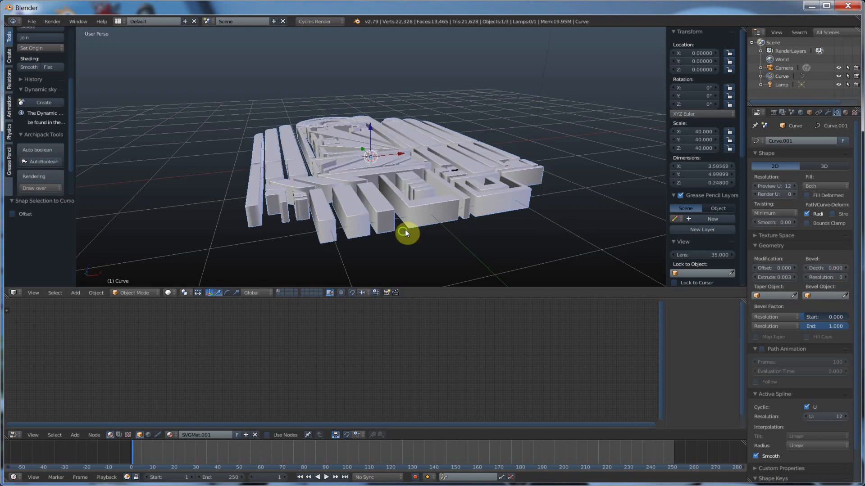
drag(405, 232, 408, 208)
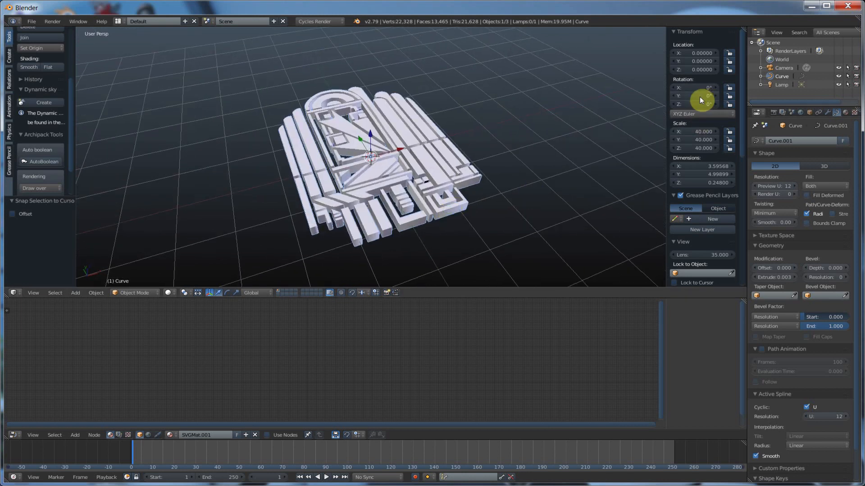
mouse_move(408, 151)
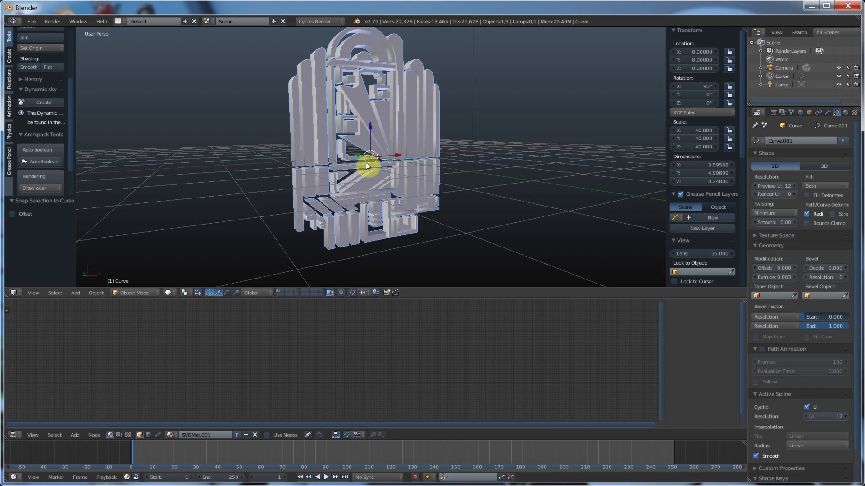
mouse_move(379, 207)
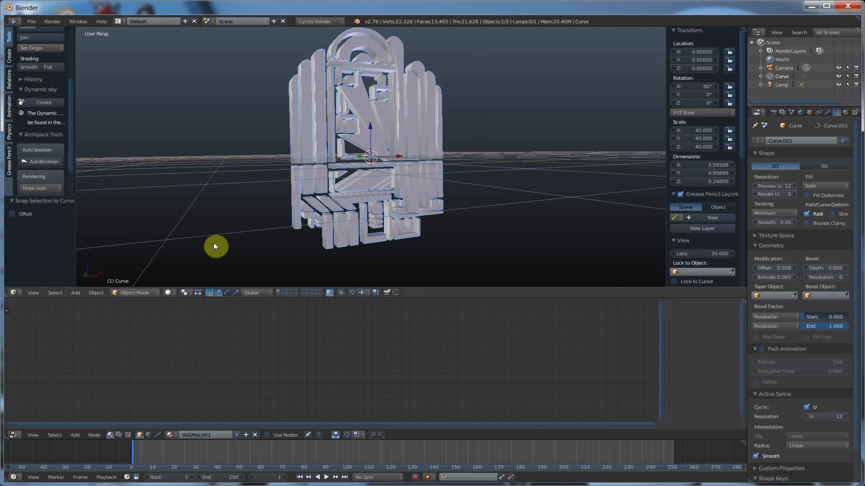
Step: Rotate the logo 90° on X to stand it upright, then bring up the Object menu
click(95, 293)
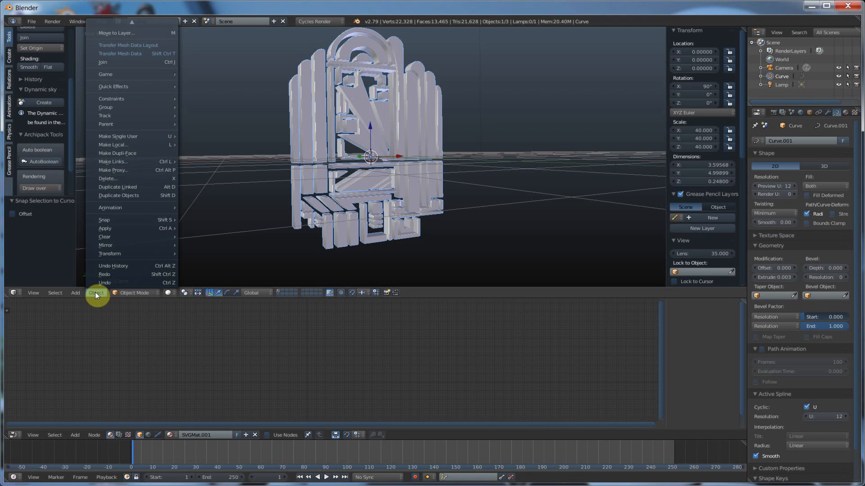
mouse_move(110, 26)
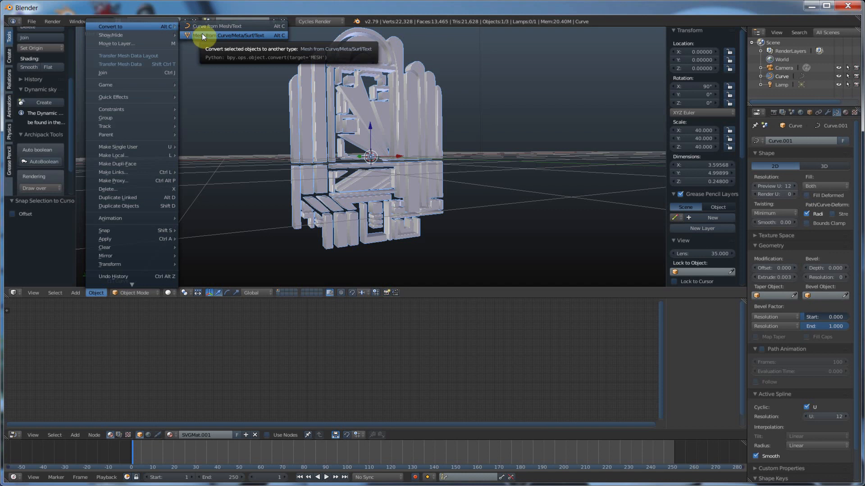
click(236, 36)
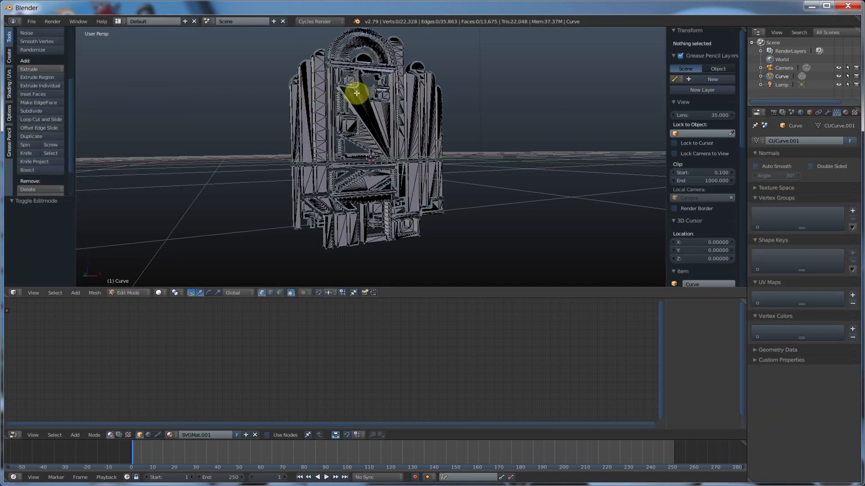
mouse_move(301, 115)
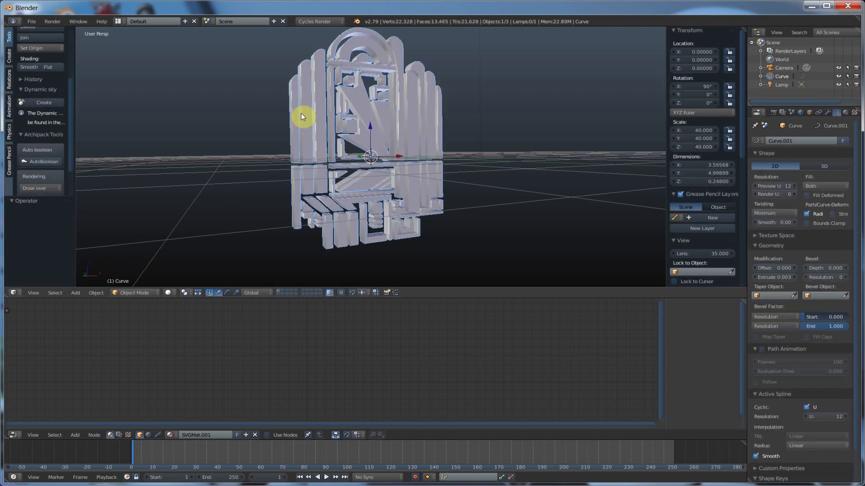
key(Tab)
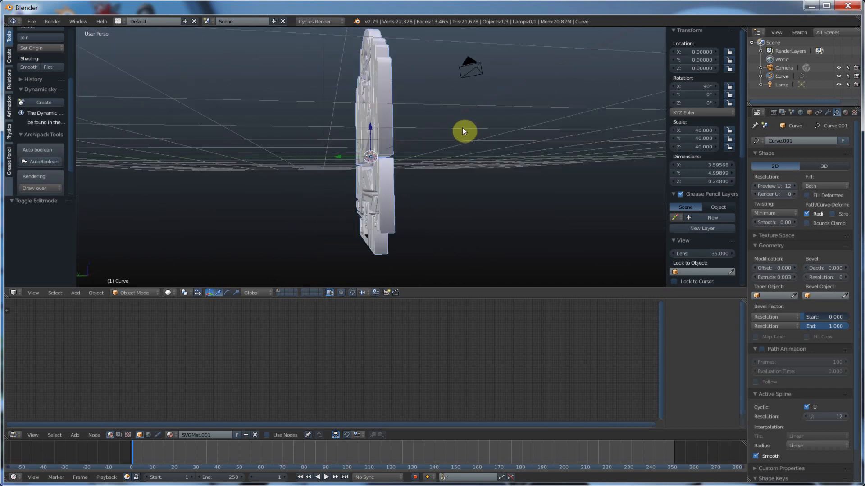
drag(464, 131, 379, 130)
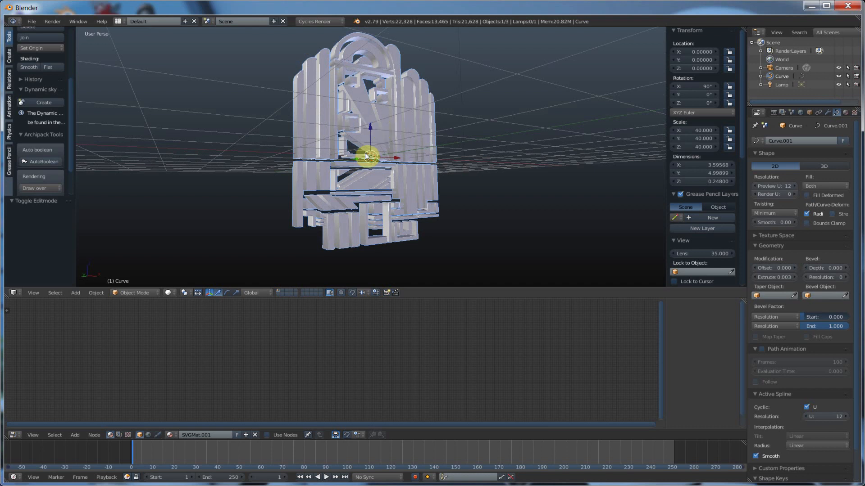
drag(366, 157, 383, 182)
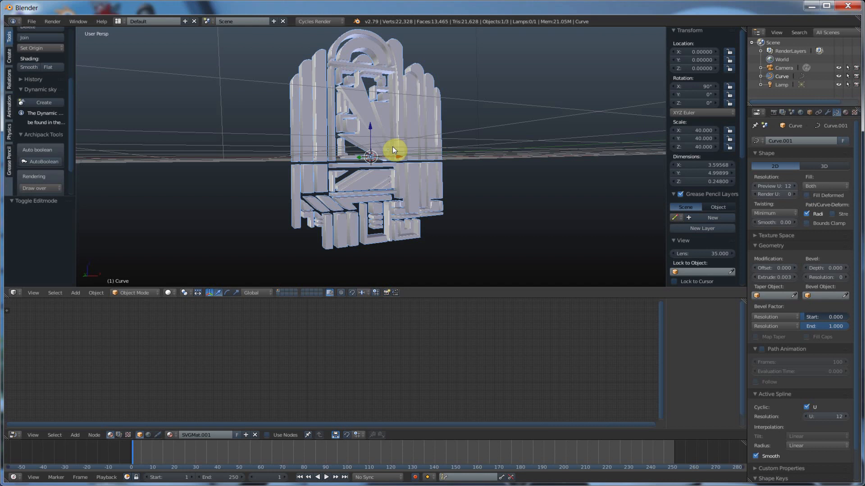
drag(394, 148, 364, 177)
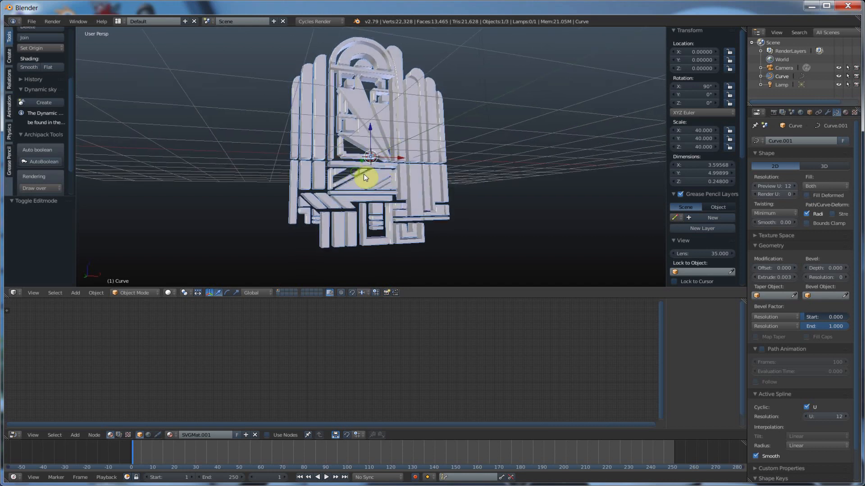